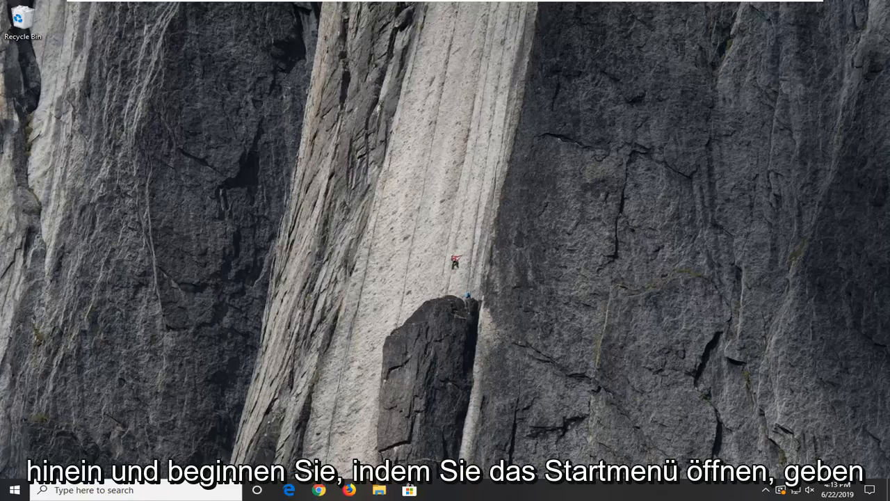
# - Launch Registry Editor from Start search as administrator and approve the UAC prompt
pyautogui.click(13, 490)
pyautogui.write('regedit')
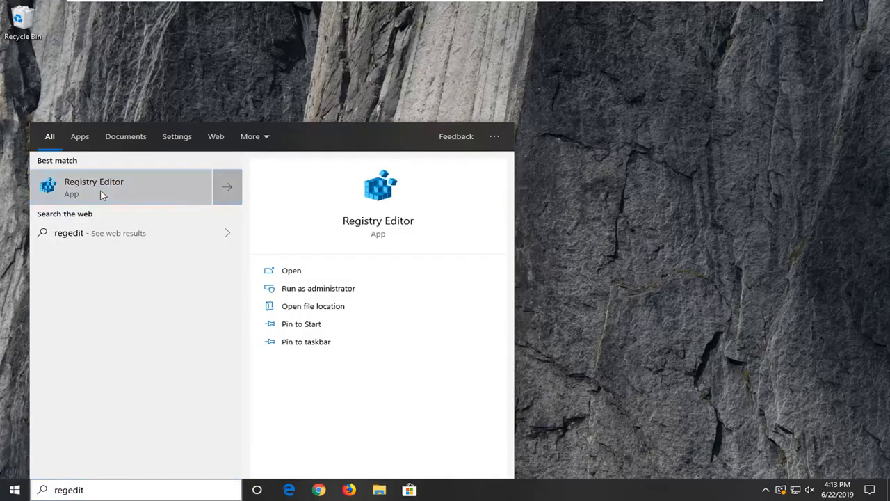
pyautogui.rightClick(103, 186)
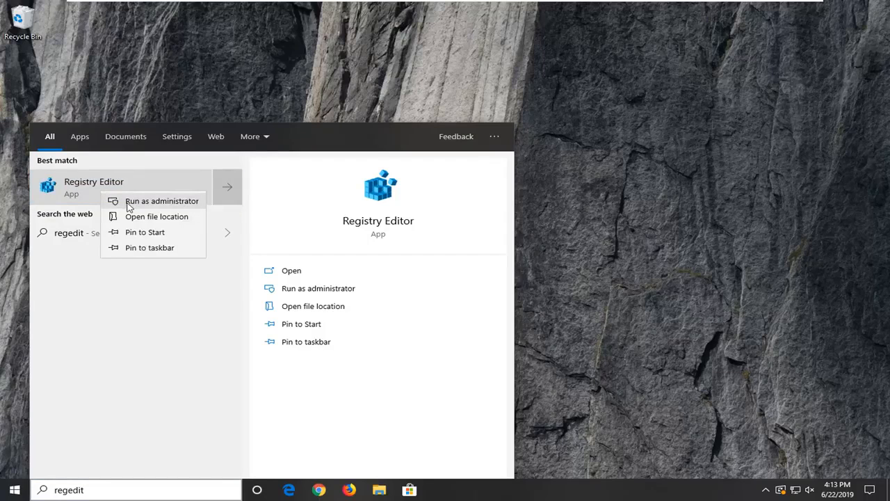
pyautogui.click(161, 201)
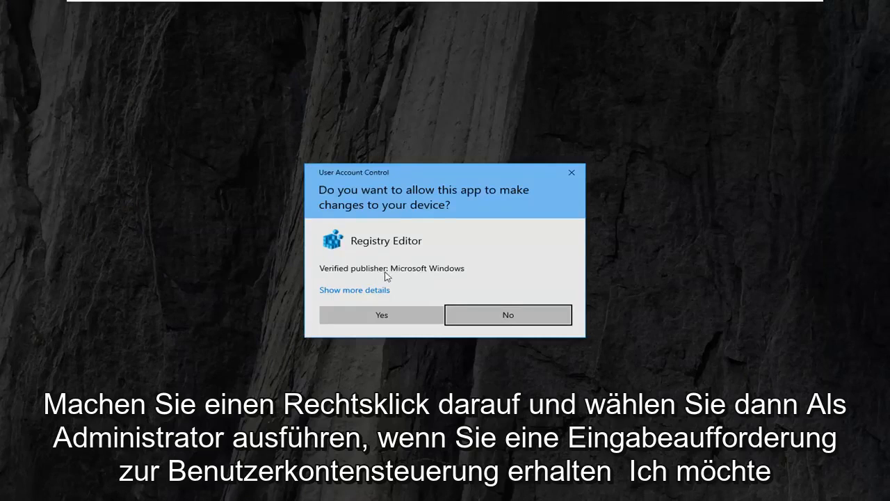
pyautogui.click(381, 315)
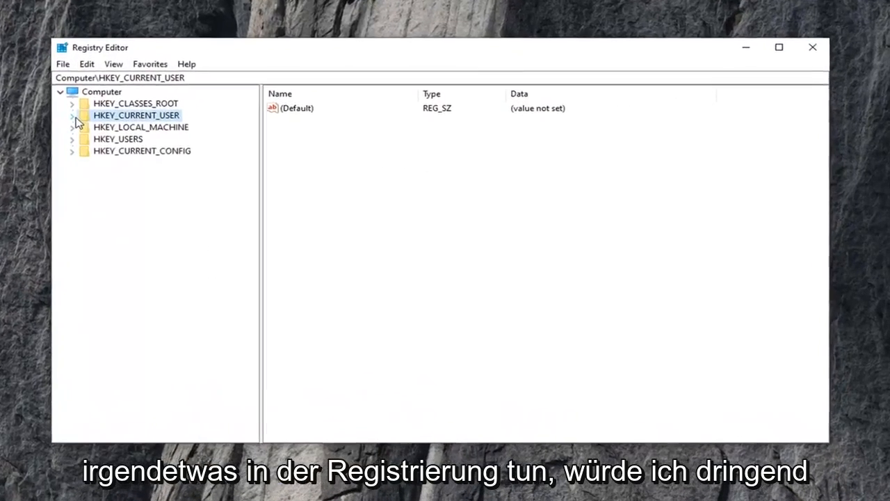
# - Export the whole Computer registry tree to a named backup file with Export range All
pyautogui.click(101, 91)
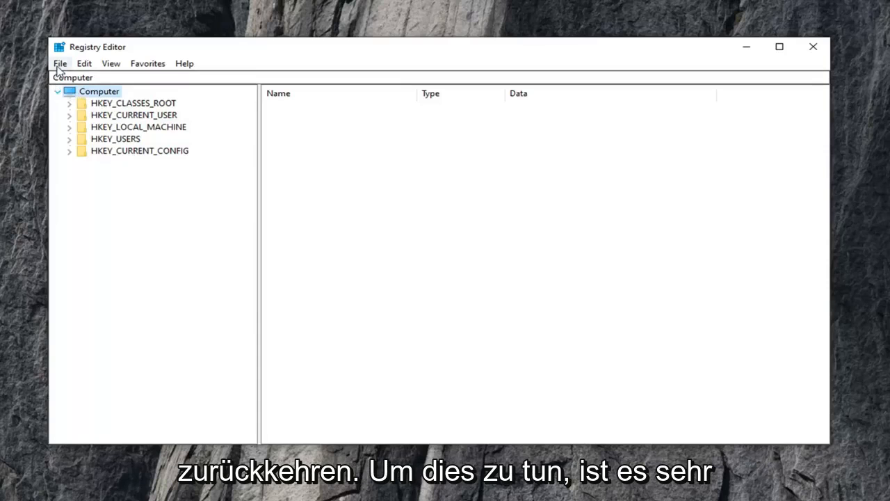
pyautogui.click(60, 63)
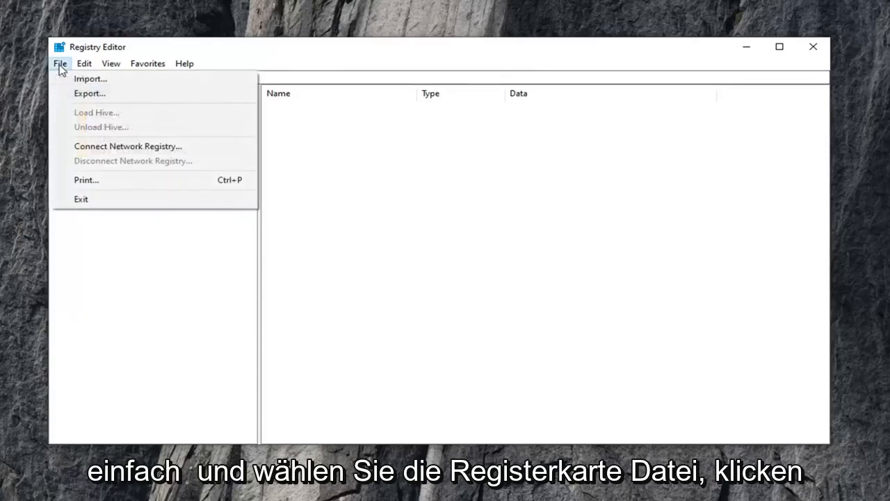
pyautogui.click(89, 94)
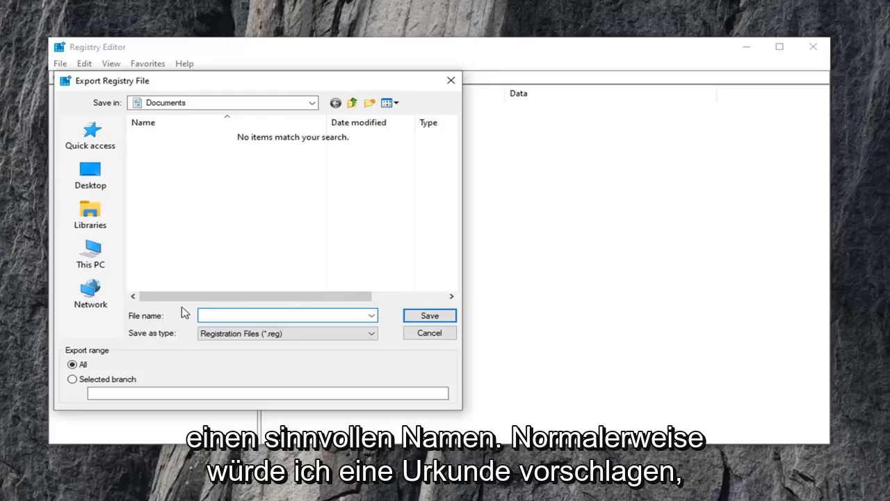
pyautogui.click(285, 315)
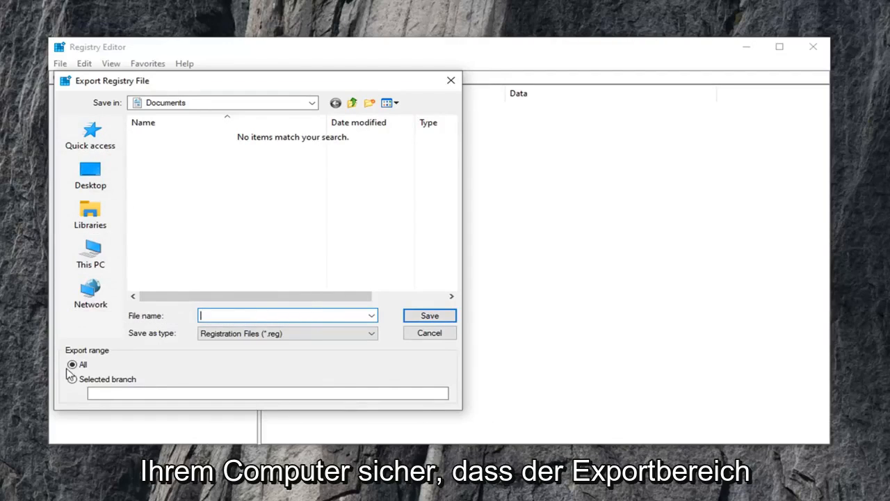
pyautogui.click(71, 364)
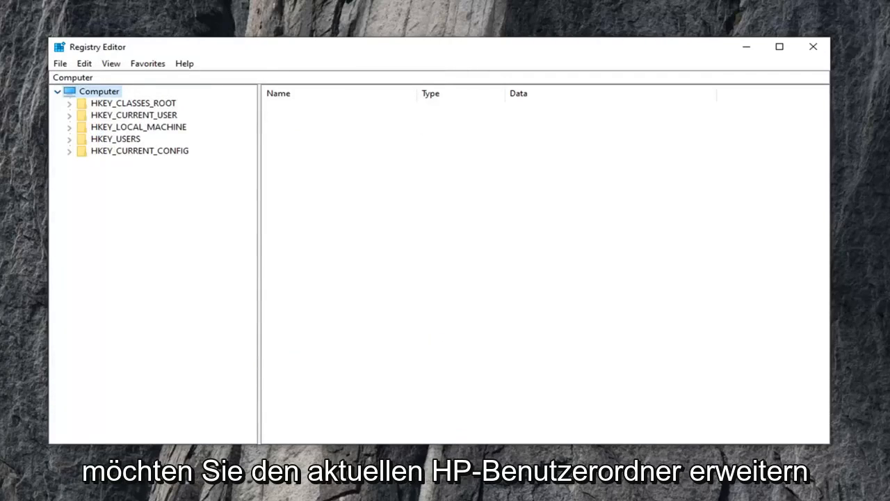
pyautogui.moveTo(135, 127)
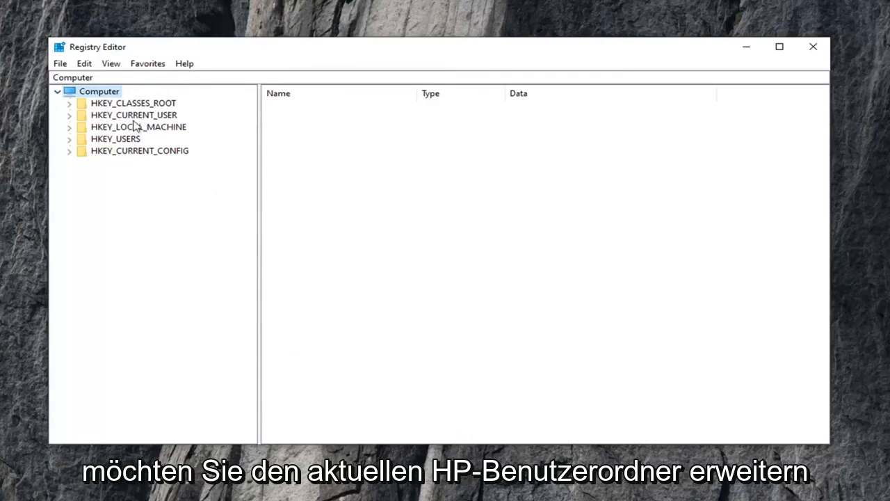
# - Expand HKEY_CURRENT_USER down through Microsoft > Windows > CurrentVersion
pyautogui.click(134, 115)
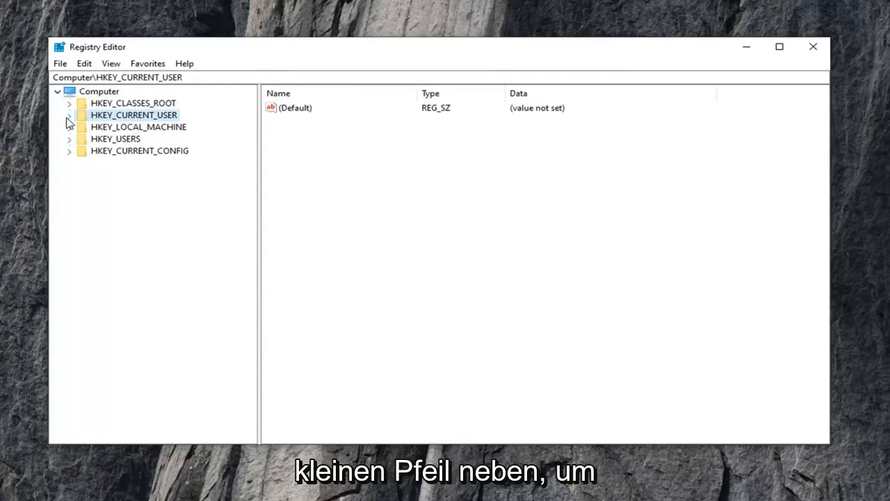
pyautogui.click(69, 115)
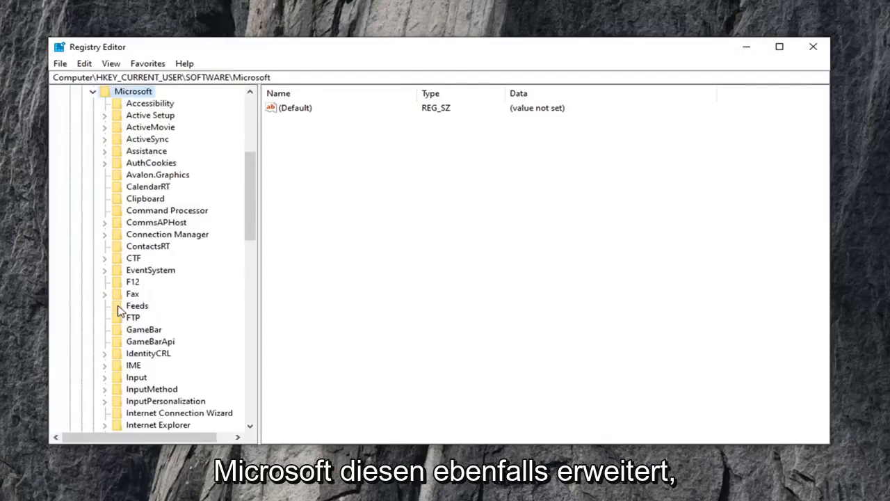
pyautogui.scroll(-3)
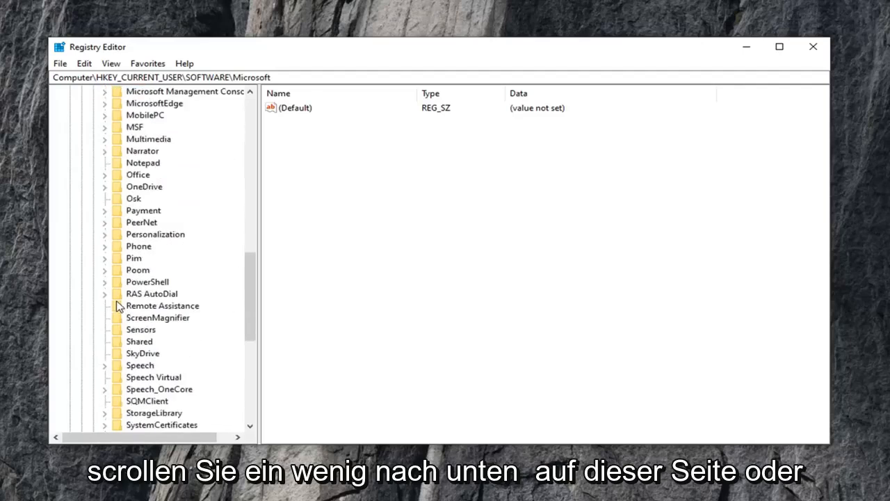
pyautogui.scroll(-3)
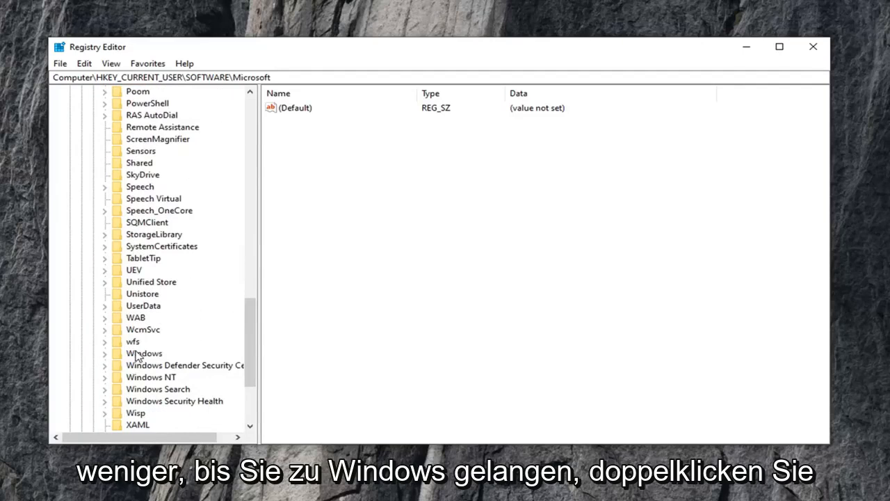
pyautogui.doubleClick(144, 354)
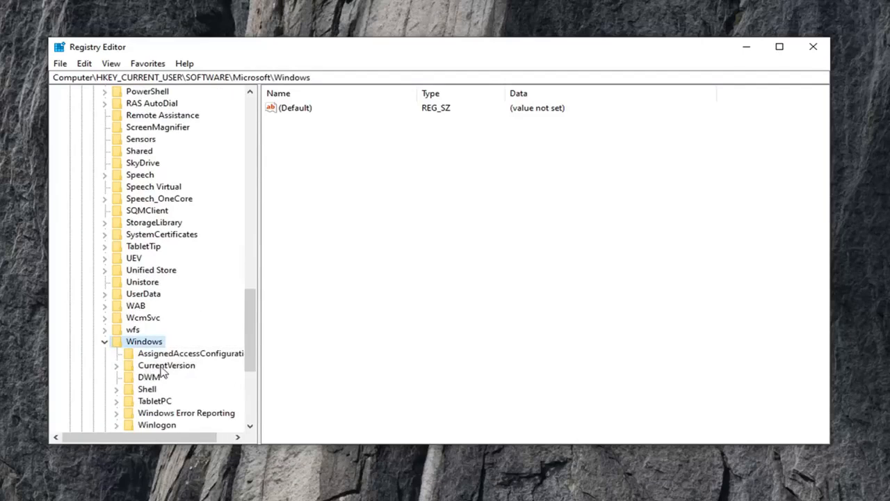
pyautogui.click(166, 364)
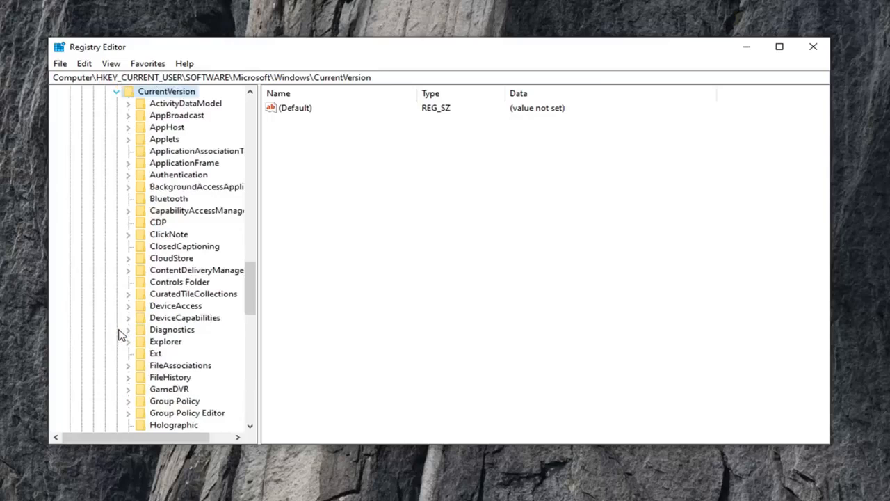
# - Expand Policies and select its Explorer key to show its values
pyautogui.scroll(-3)
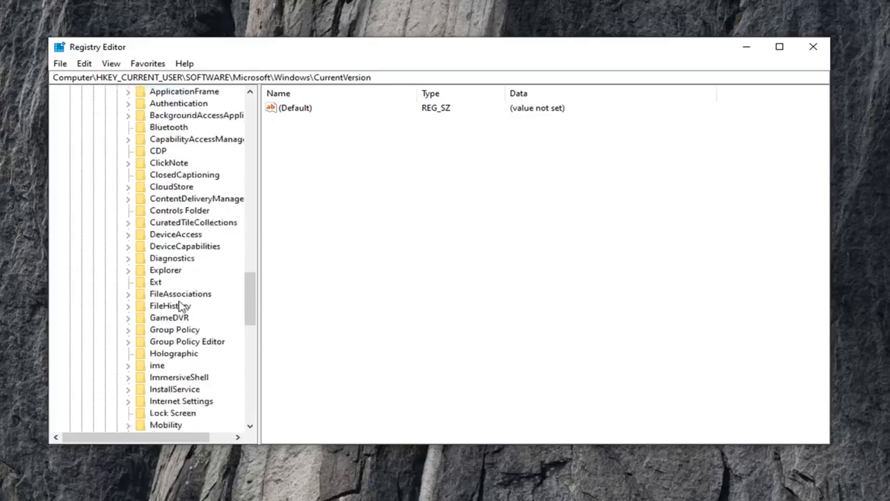
pyautogui.scroll(-3)
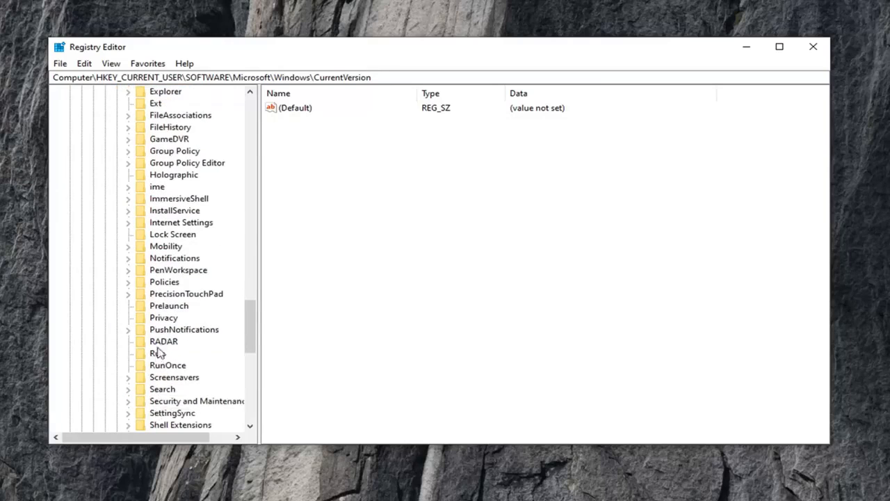
pyautogui.click(164, 282)
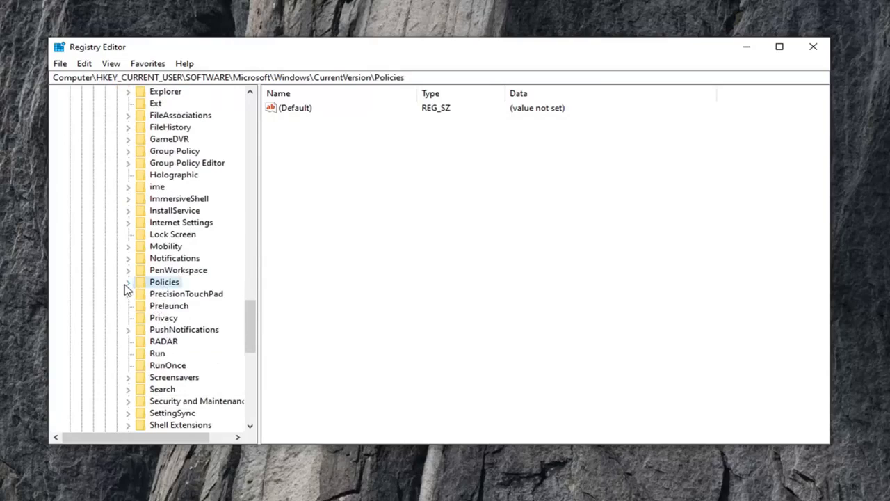
pyautogui.click(128, 282)
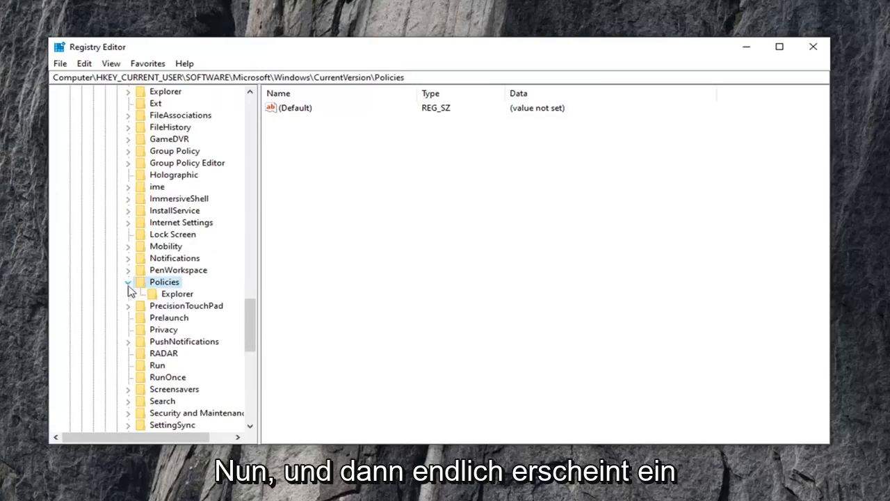
pyautogui.click(178, 293)
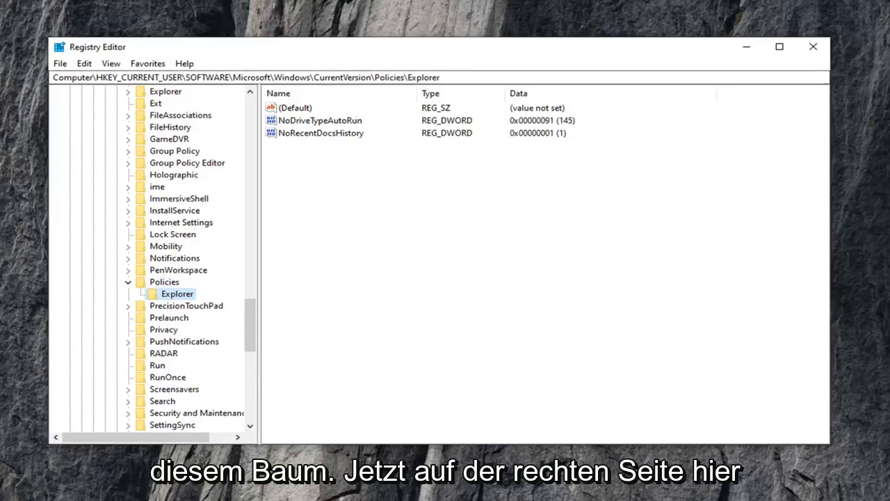
pyautogui.moveTo(491, 191)
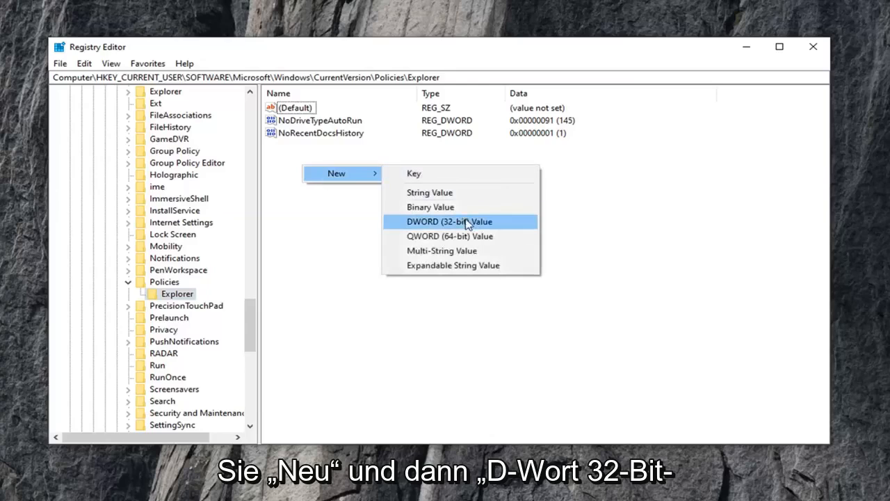
# - Create a new 32-bit DWORD value in the Explorer key and name it NoWinKeys
pyautogui.click(449, 221)
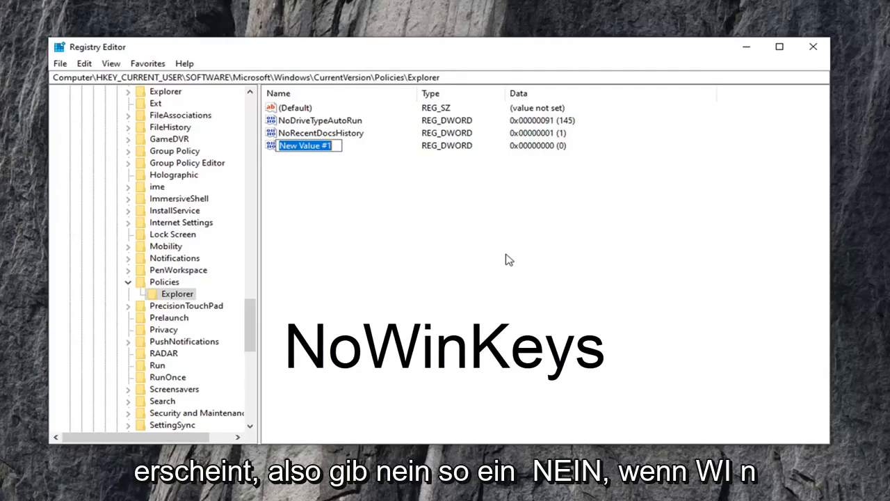
pyautogui.write('NoWin')
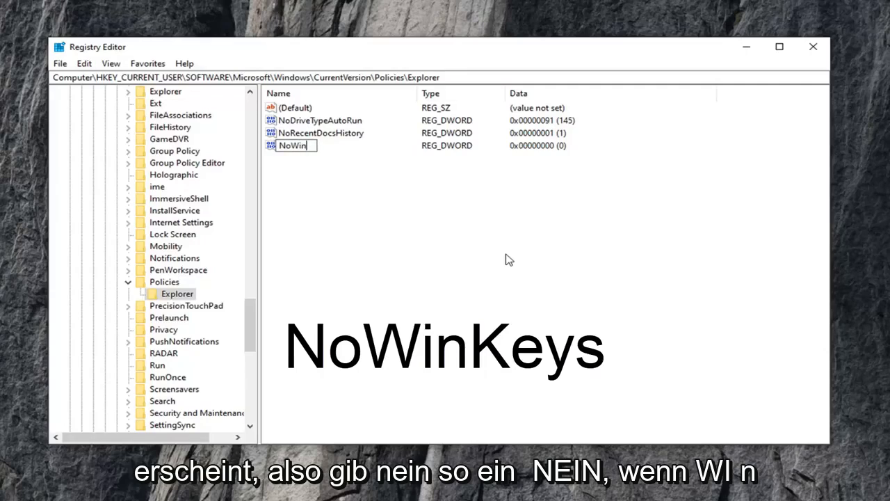
pyautogui.write('k')
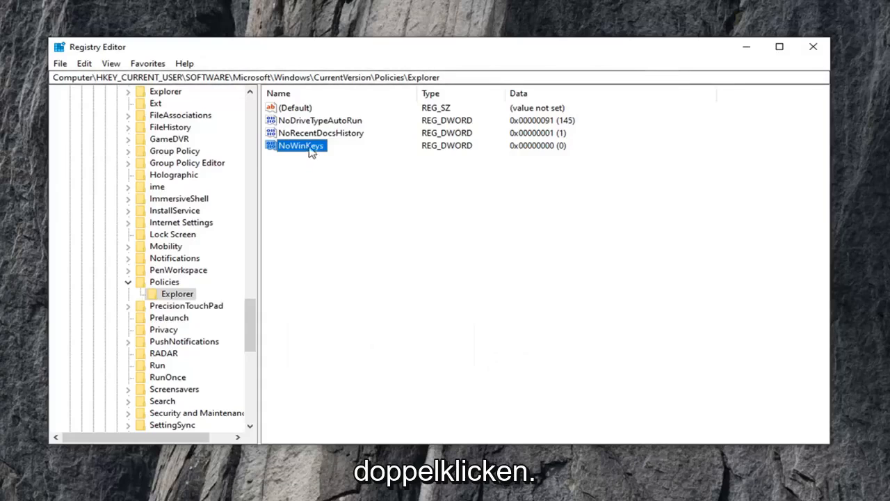
# - Confirm NoWinKeys's Value data as 0 in its edit window
pyautogui.doubleClick(300, 146)
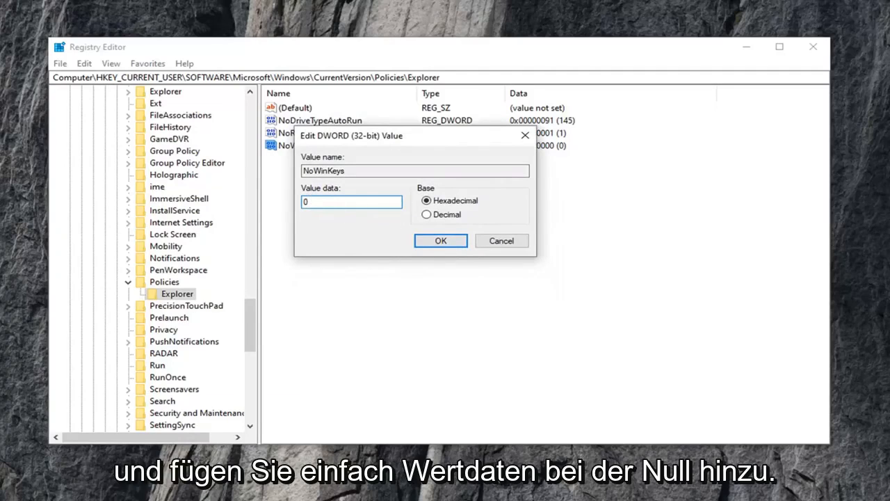
pyautogui.click(440, 241)
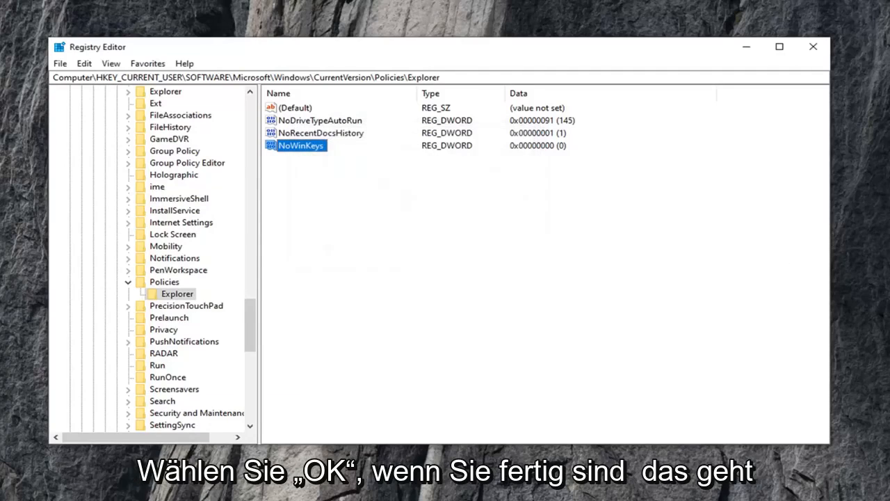
pyautogui.moveTo(716, 116)
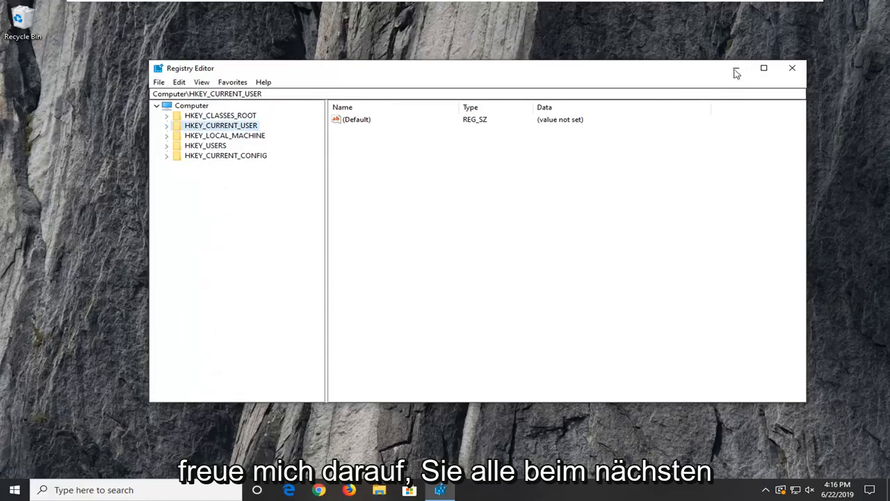
# - Close Registry Editor, leaving the desktop showing
pyautogui.click(792, 67)
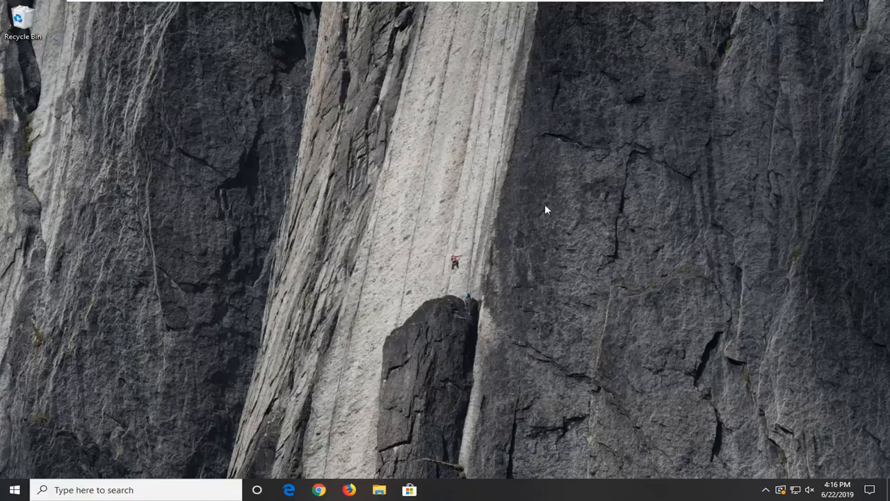